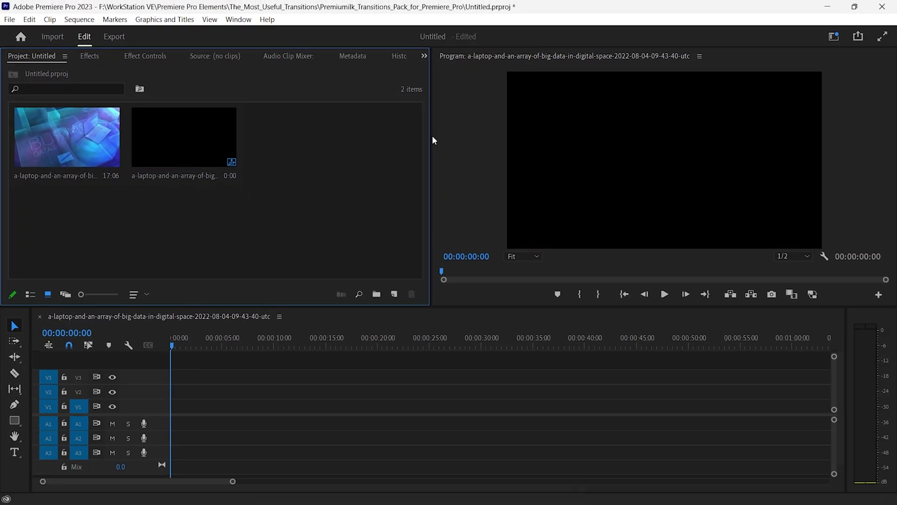
Open the workspace menu's workspace editing dialog, then close it
{"action": "left_click", "coordinate": [239, 19]}
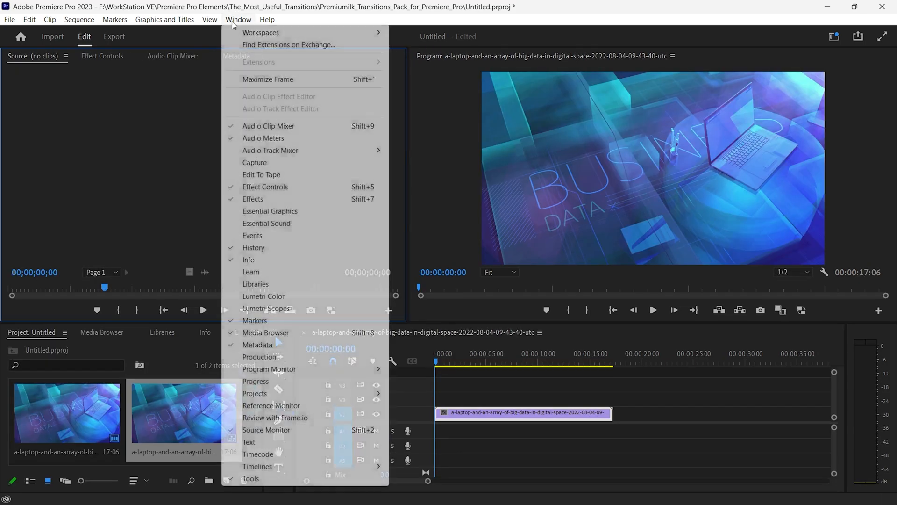
{"action": "mouse_move", "coordinate": [261, 32]}
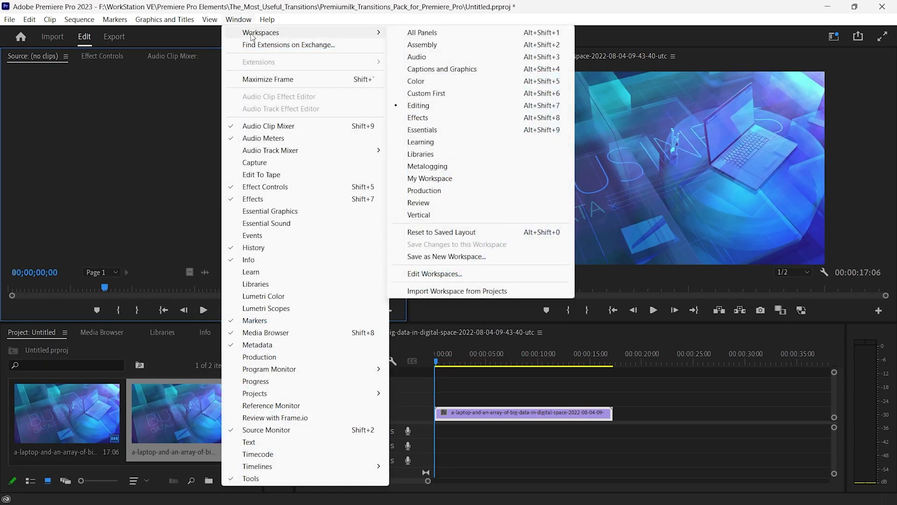
{"action": "mouse_move", "coordinate": [351, 36]}
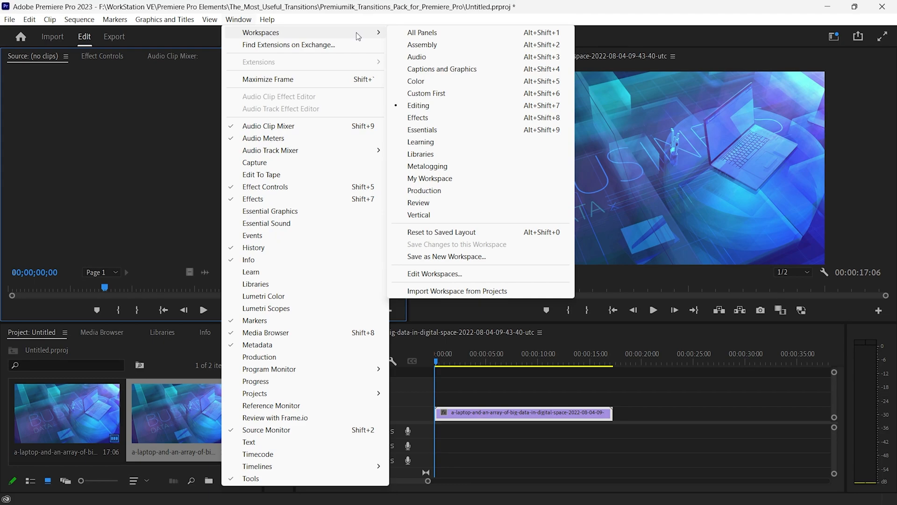
{"action": "mouse_move", "coordinate": [445, 168]}
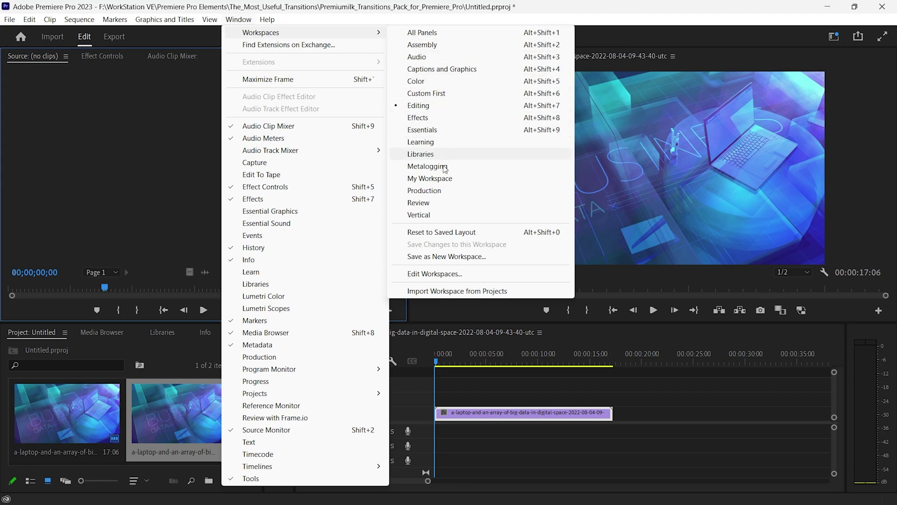
{"action": "mouse_move", "coordinate": [493, 273]}
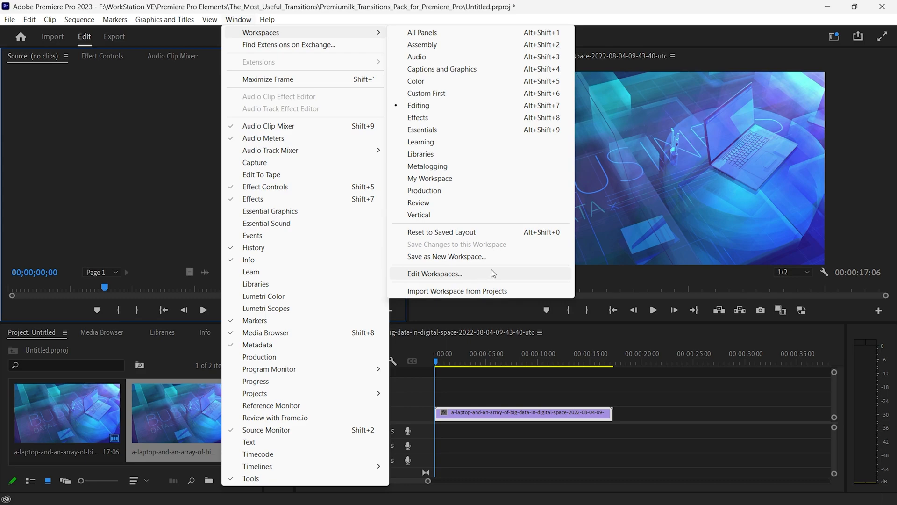
{"action": "left_click", "coordinate": [435, 274]}
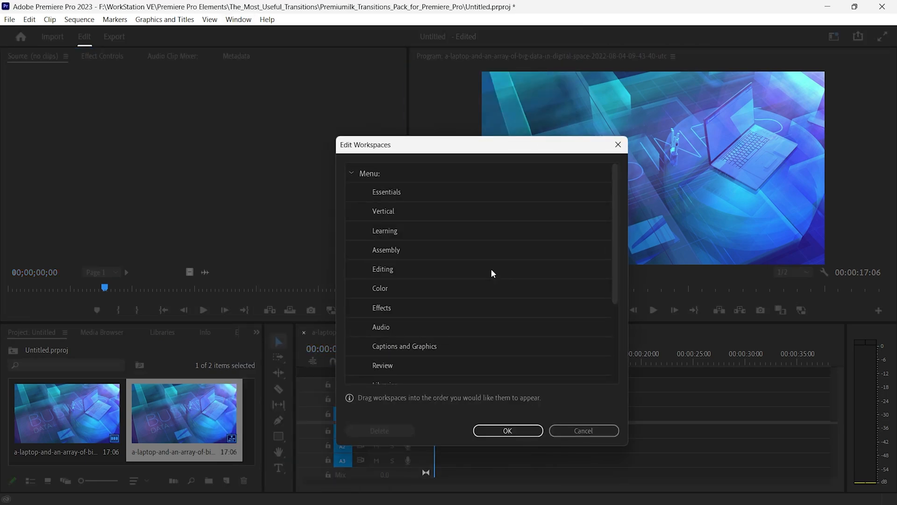
{"action": "mouse_move", "coordinate": [528, 385]}
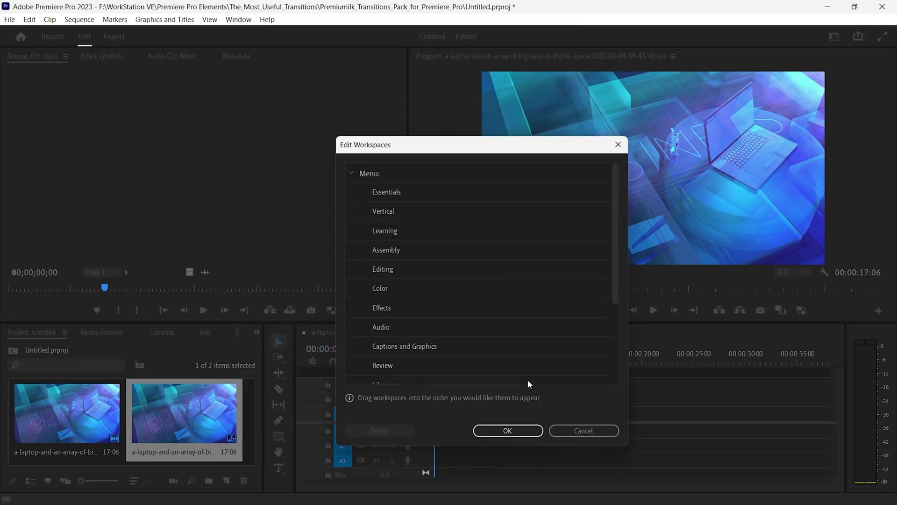
{"action": "left_click", "coordinate": [507, 430]}
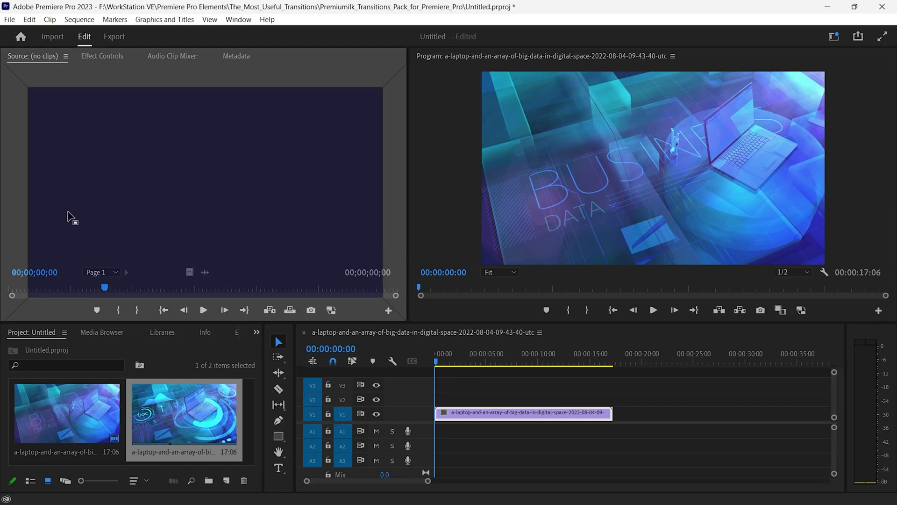
{"action": "mouse_move", "coordinate": [71, 206]}
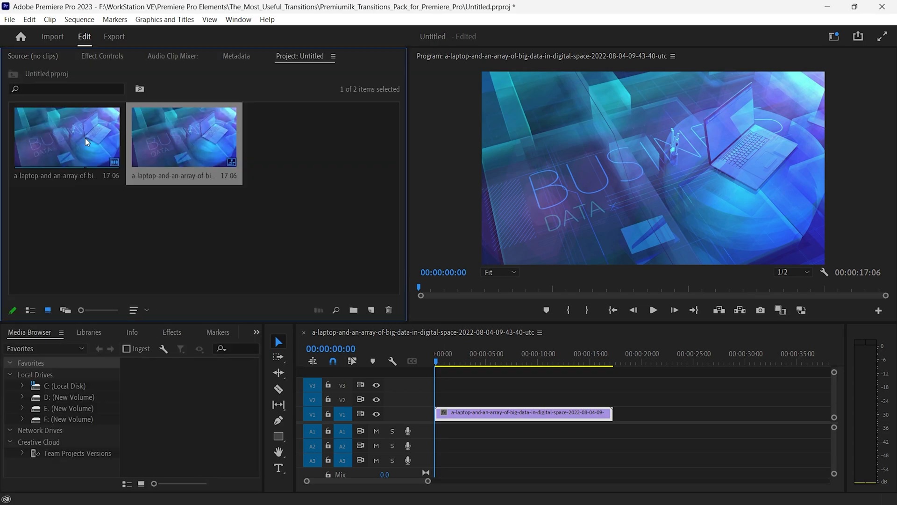
{"action": "mouse_move", "coordinate": [89, 137]}
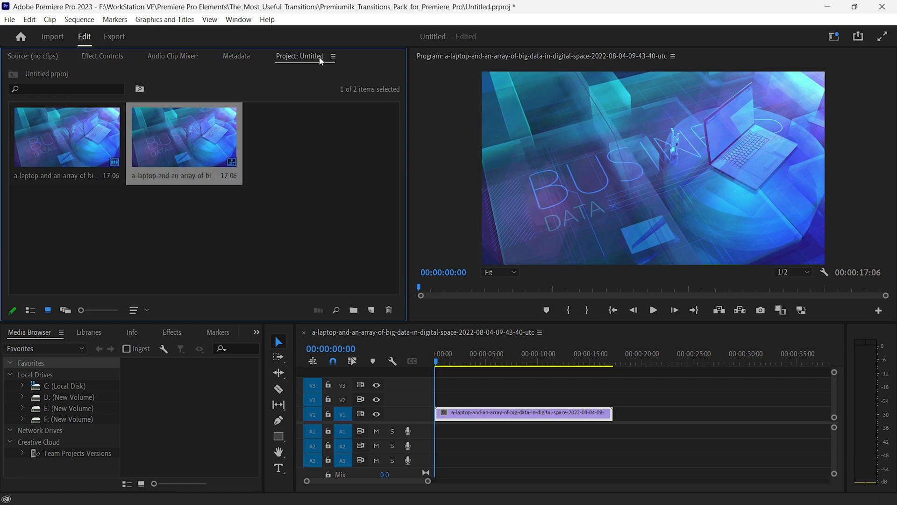
Pick up the Effects panel tab and dock it beside the Project panel
{"action": "left_click", "coordinate": [172, 332]}
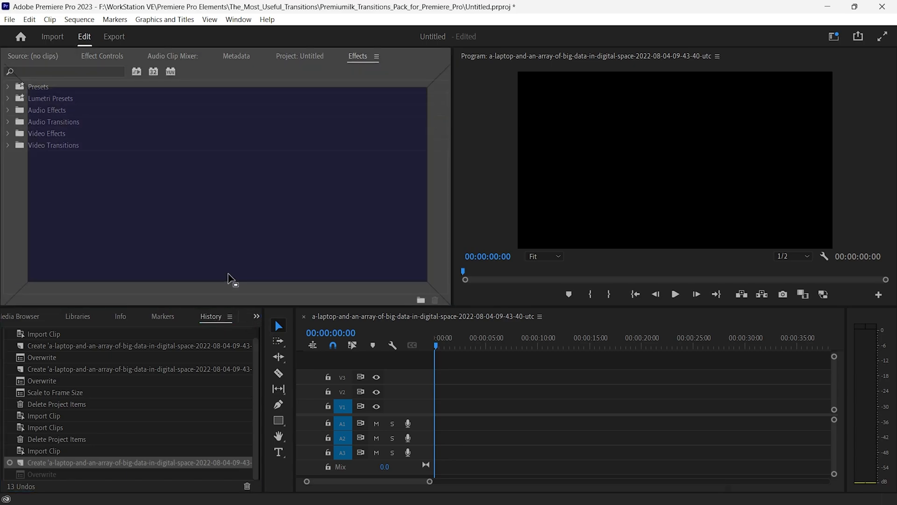
{"action": "mouse_move", "coordinate": [256, 176]}
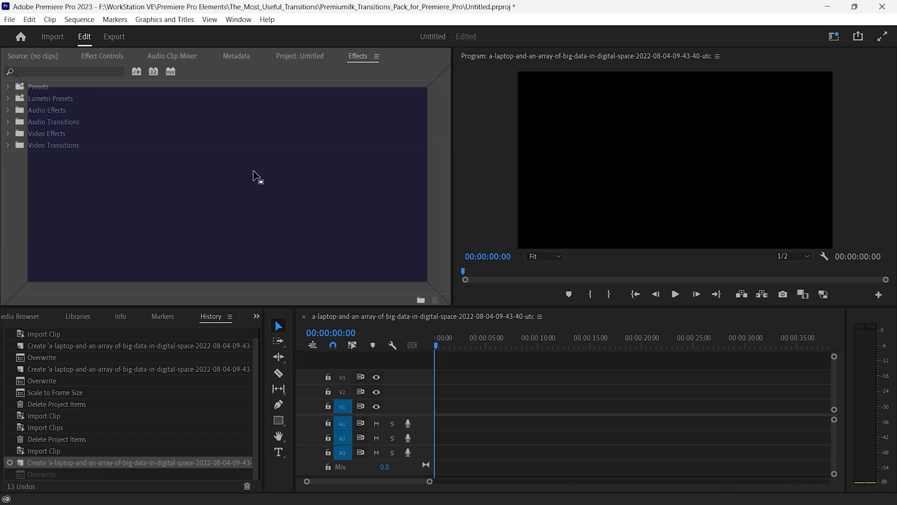
Dock History top-left and close the Markers, Info, Libraries and Media Browser panels
{"action": "left_click", "coordinate": [398, 56]}
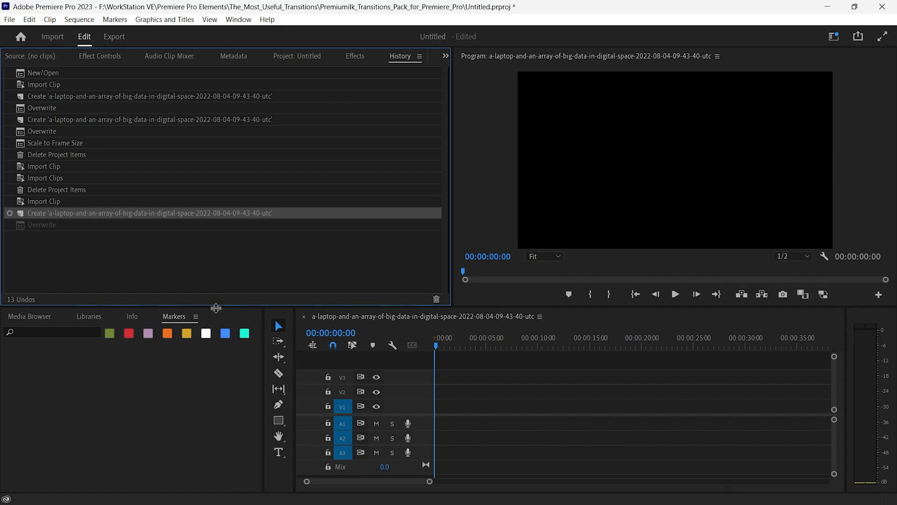
{"action": "left_click", "coordinate": [196, 317]}
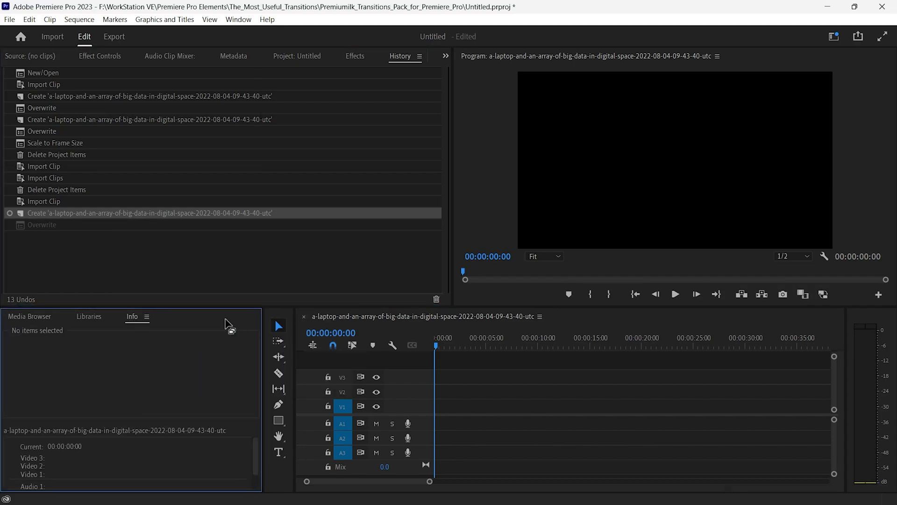
{"action": "left_click", "coordinate": [146, 317]}
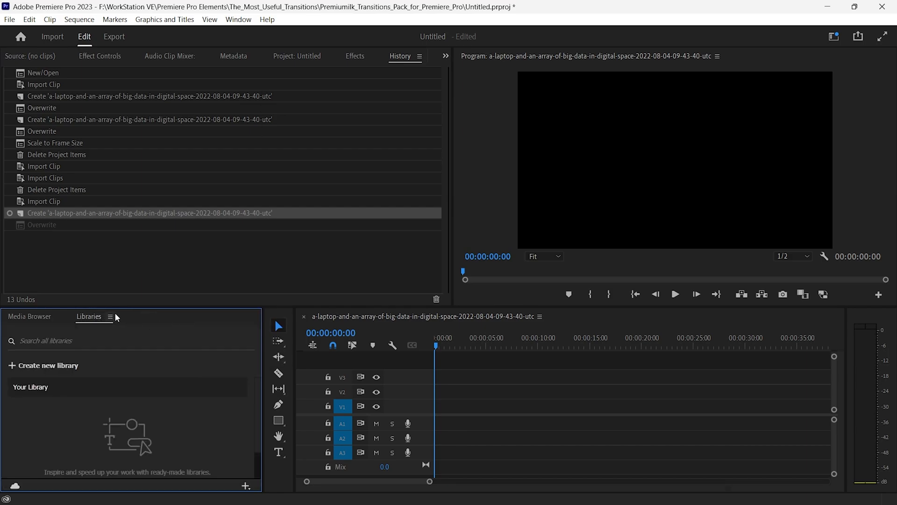
{"action": "left_click", "coordinate": [109, 316]}
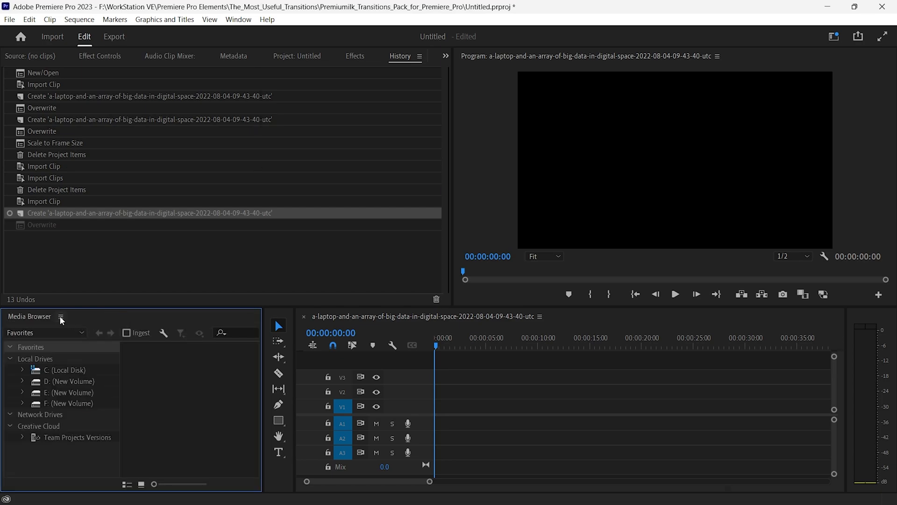
{"action": "left_click", "coordinate": [61, 317]}
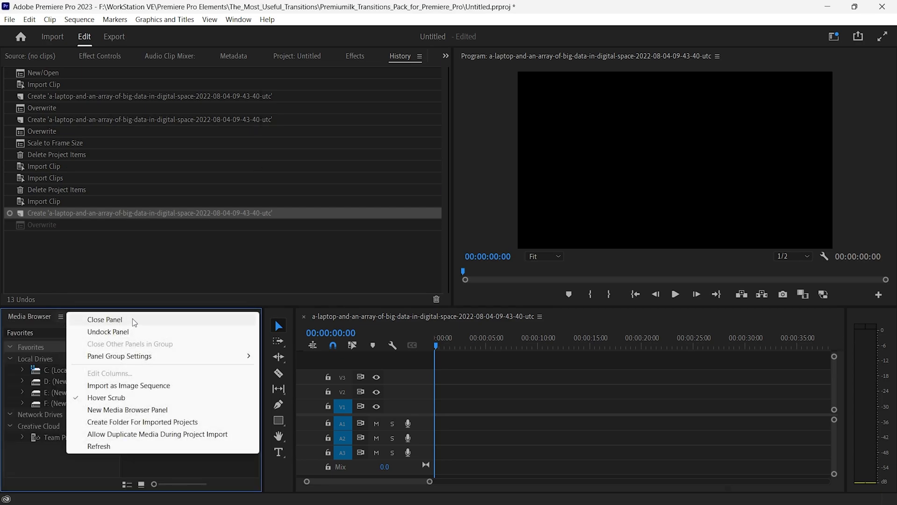
{"action": "left_click", "coordinate": [105, 319]}
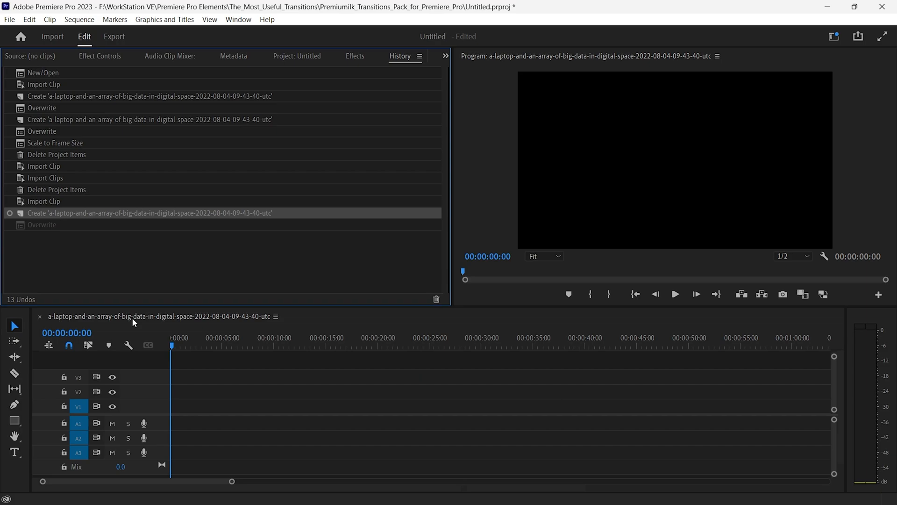
{"action": "mouse_move", "coordinate": [328, 72]}
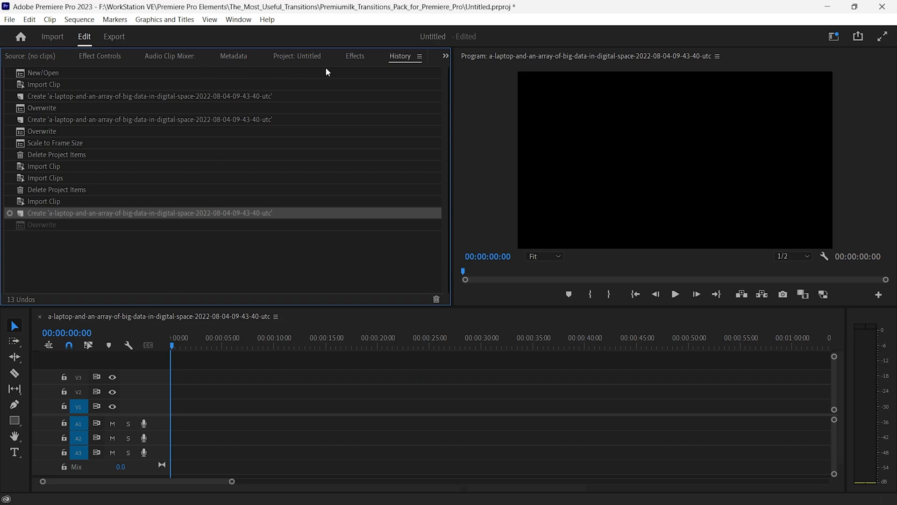
{"action": "mouse_move", "coordinate": [148, 61]}
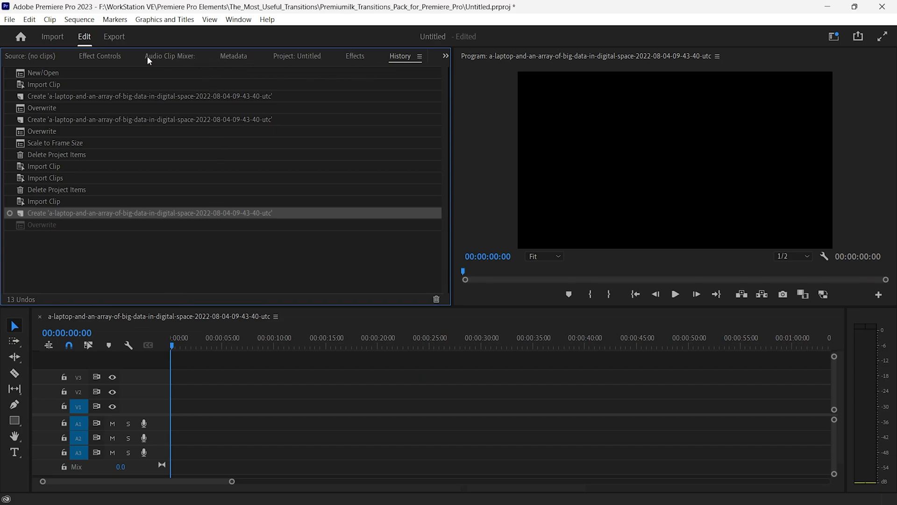